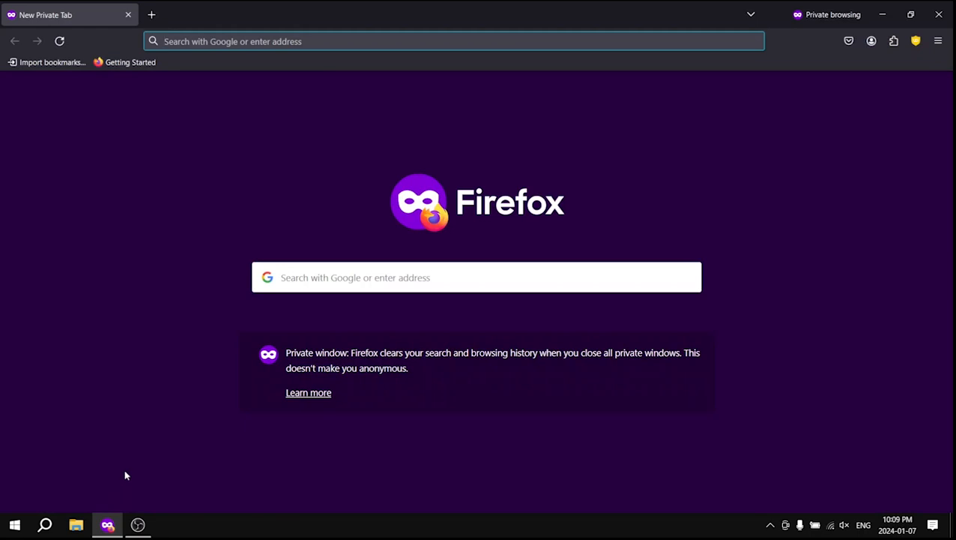
Step: Go to zadig.akeo.ie and download the Zadig 2.8 executable
{"action": "type", "text": "zadig.a"}
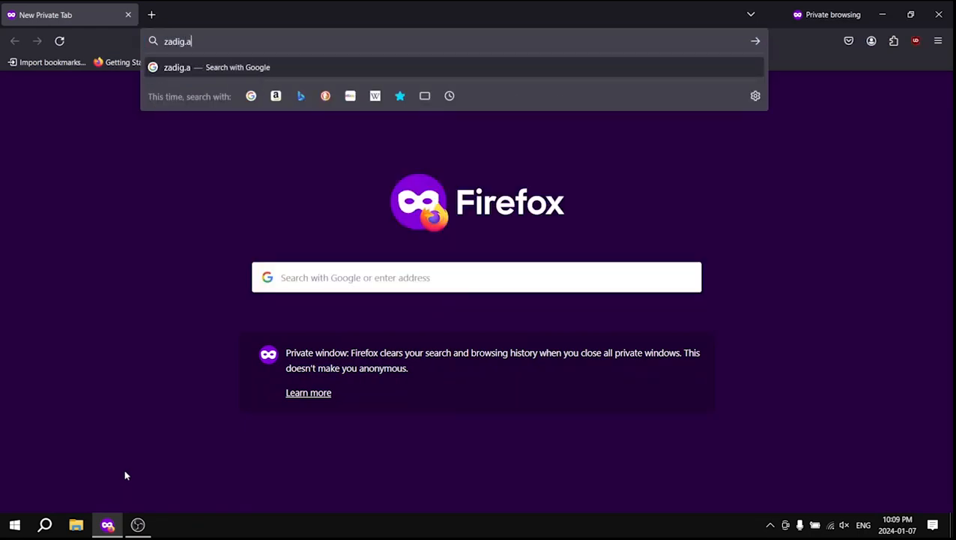
{"action": "type", "text": "keo.ie"}
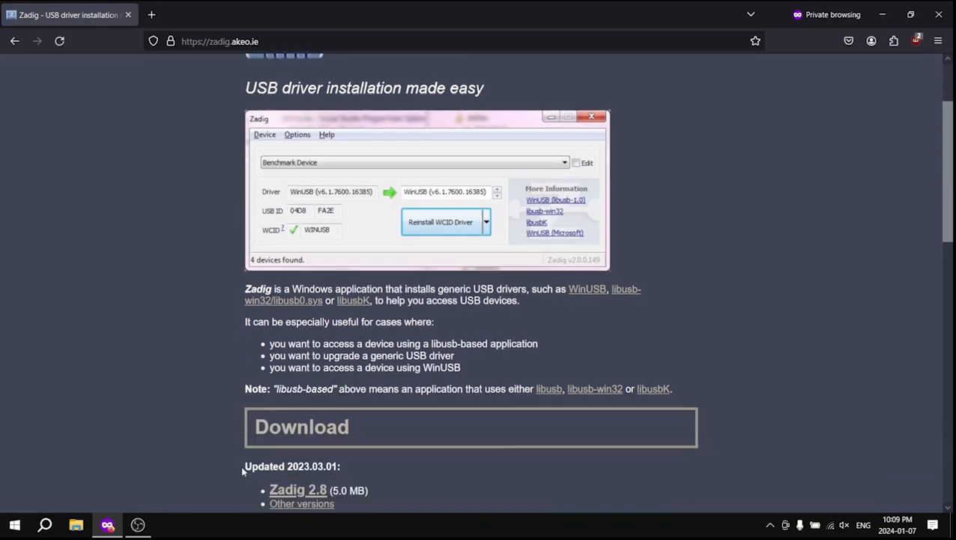
{"action": "scroll", "scroll_direction": "down", "scroll_amount": 3}
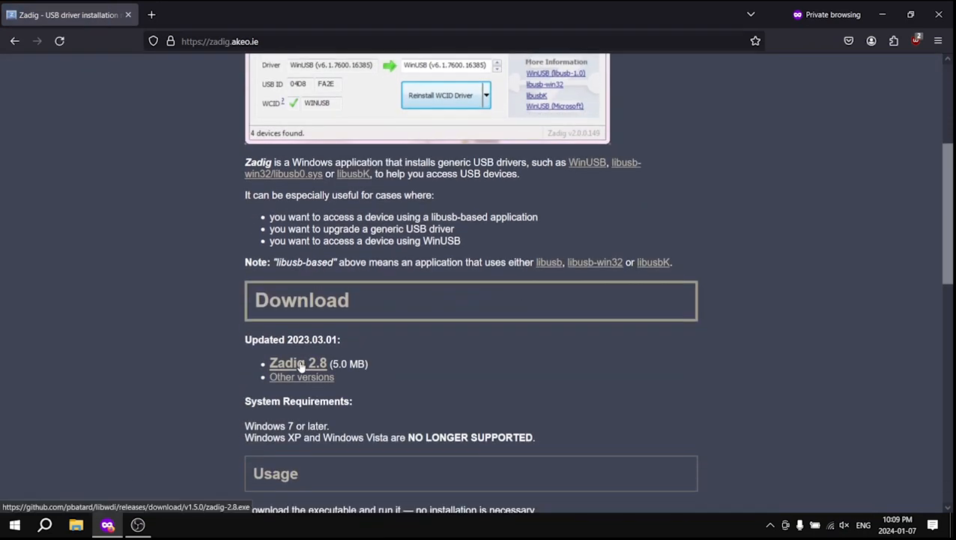
{"action": "left_click", "coordinate": [297, 363]}
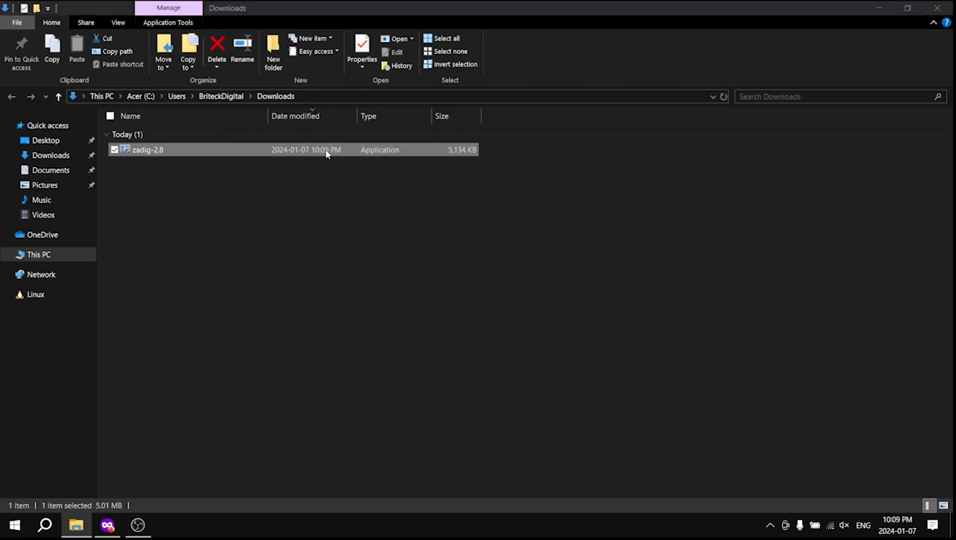
Step: Launch the downloaded zadig-2.8 application from the Downloads folder
{"action": "double_click", "coordinate": [146, 149]}
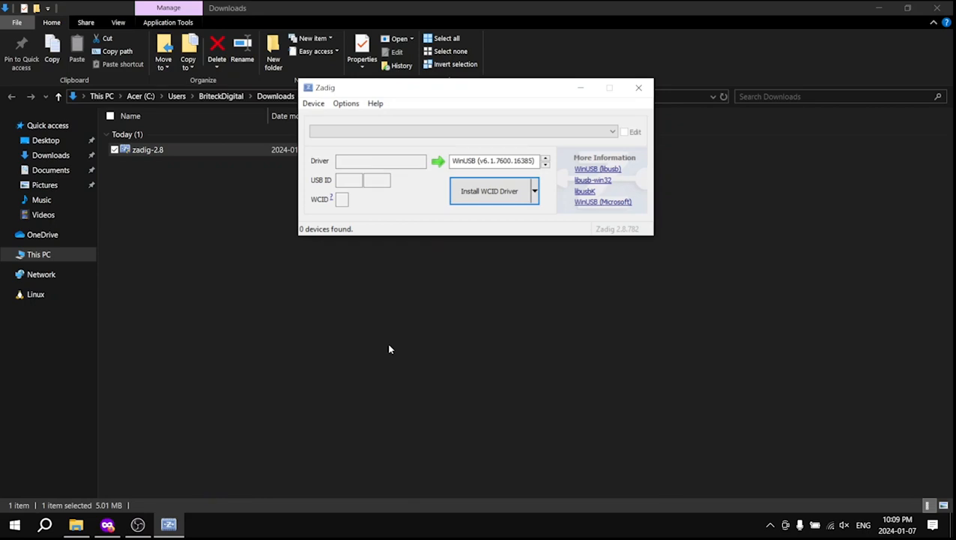
{"action": "mouse_move", "coordinate": [392, 243]}
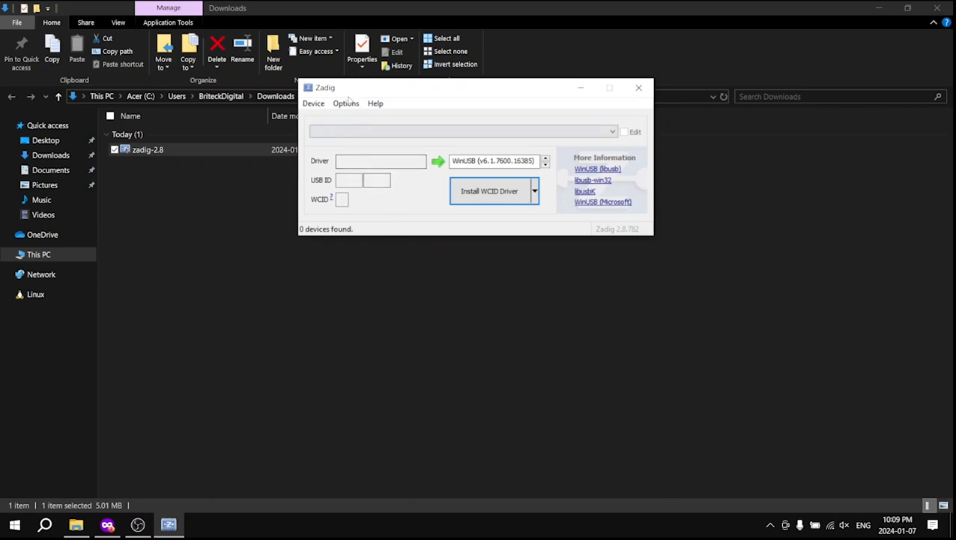
Step: List all devices, select Bulk-In, Interface (Interface 0) and install its WinUSB driver
{"action": "left_click", "coordinate": [346, 102]}
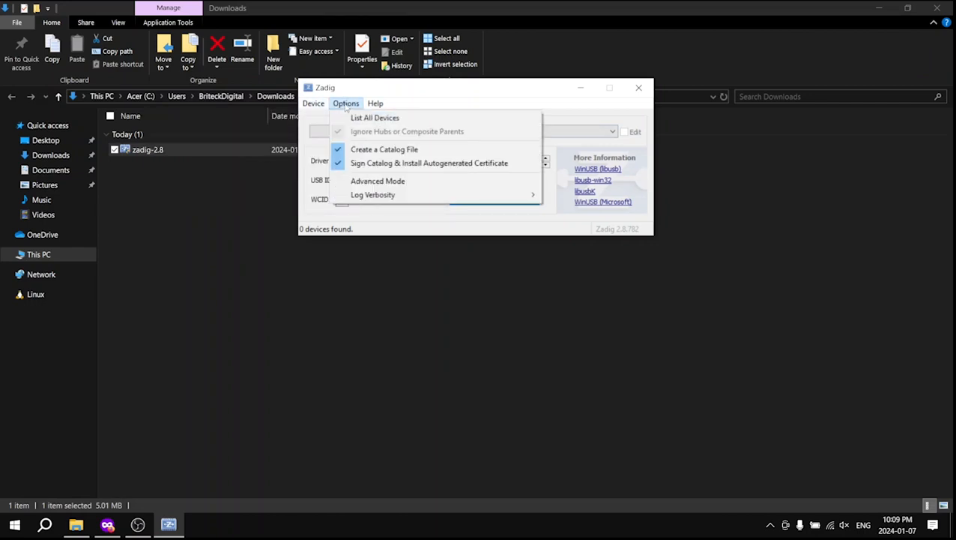
{"action": "left_click", "coordinate": [375, 117]}
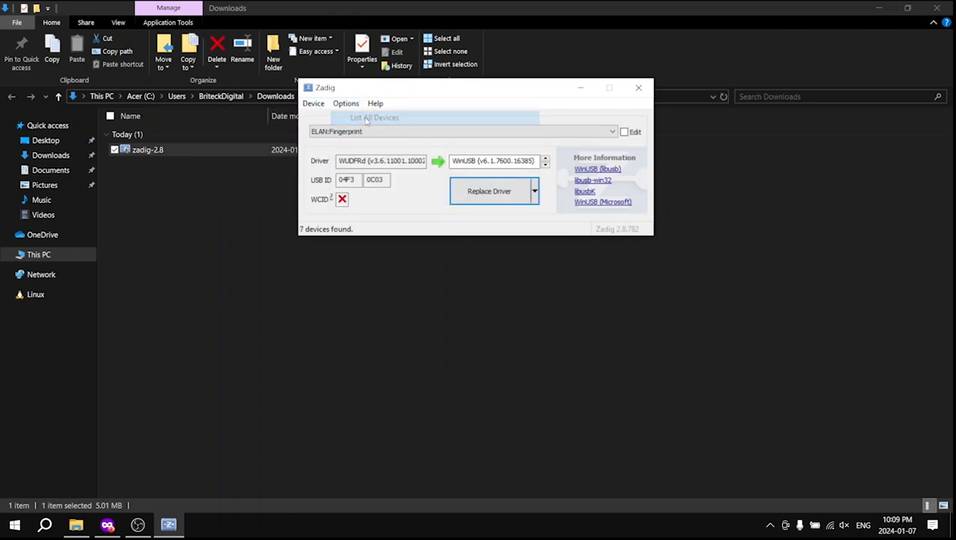
{"action": "left_click", "coordinate": [612, 132]}
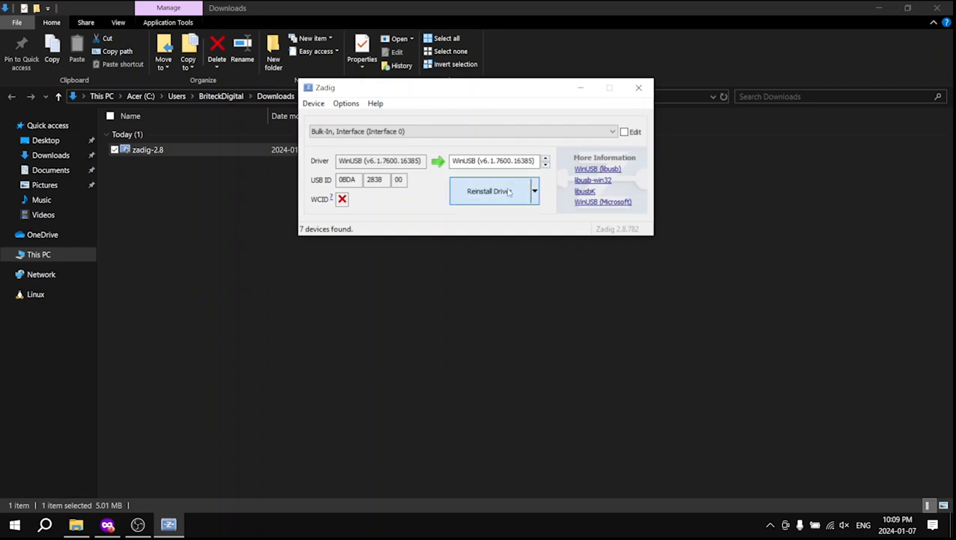
{"action": "left_click", "coordinate": [489, 190]}
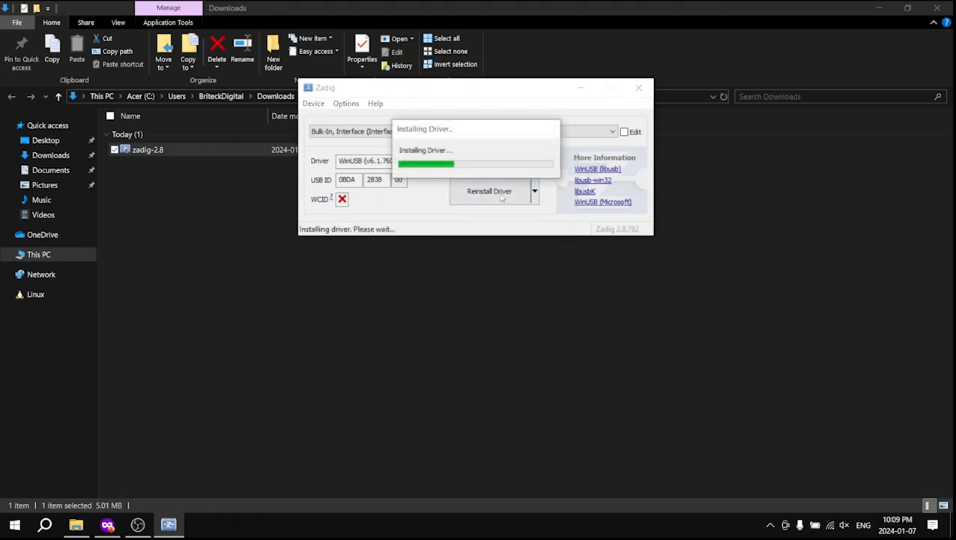
{"action": "mouse_move", "coordinate": [500, 204]}
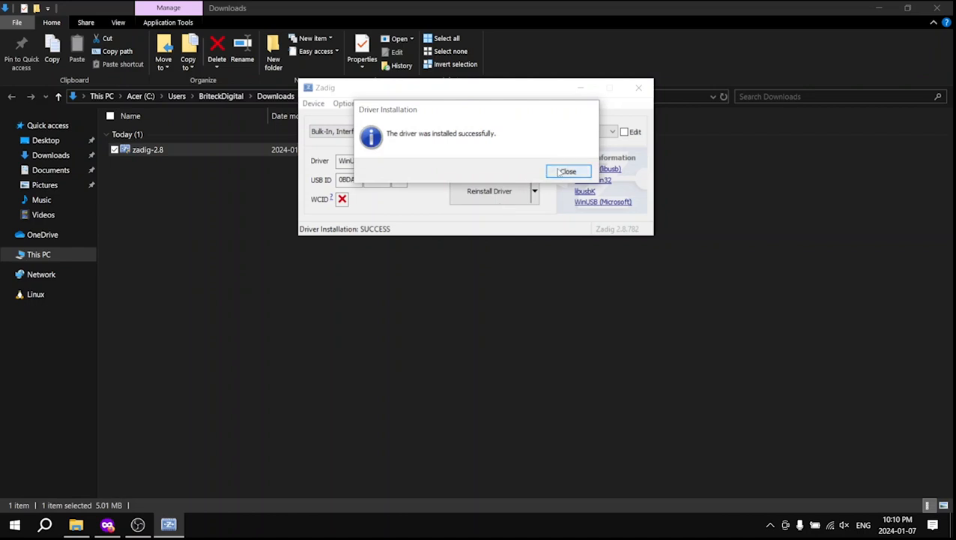
{"action": "left_click", "coordinate": [108, 525]}
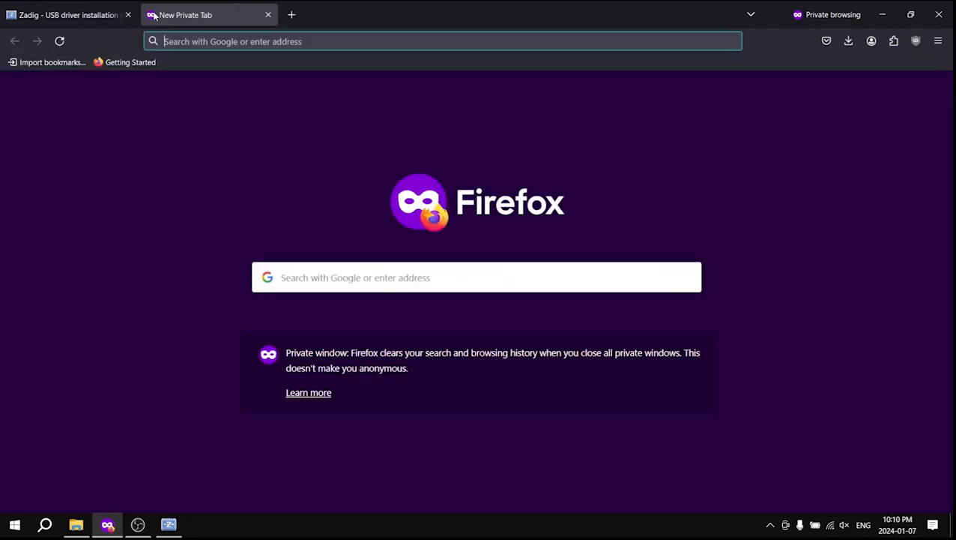
{"action": "type", "text": "www.mozilla.org/"}
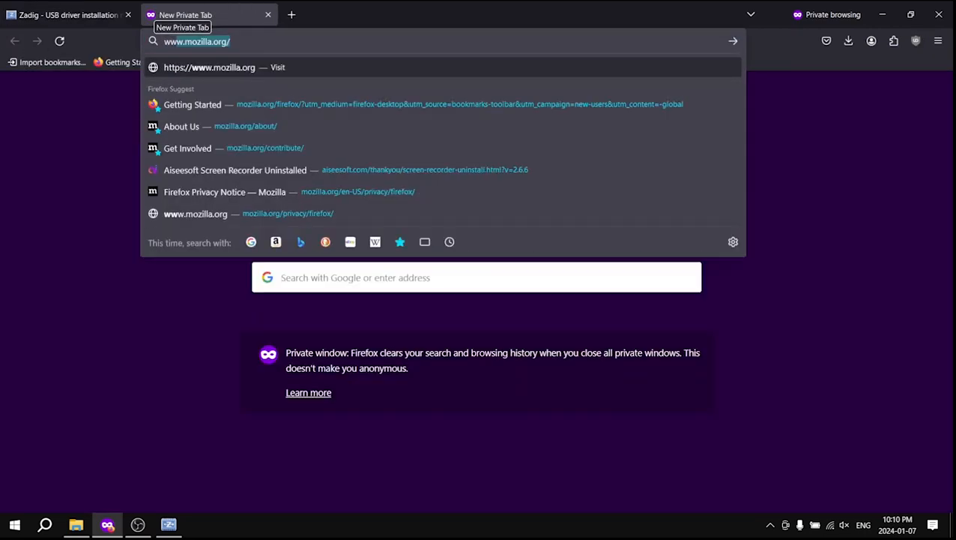
{"action": "type", "text": "www.sdr"}
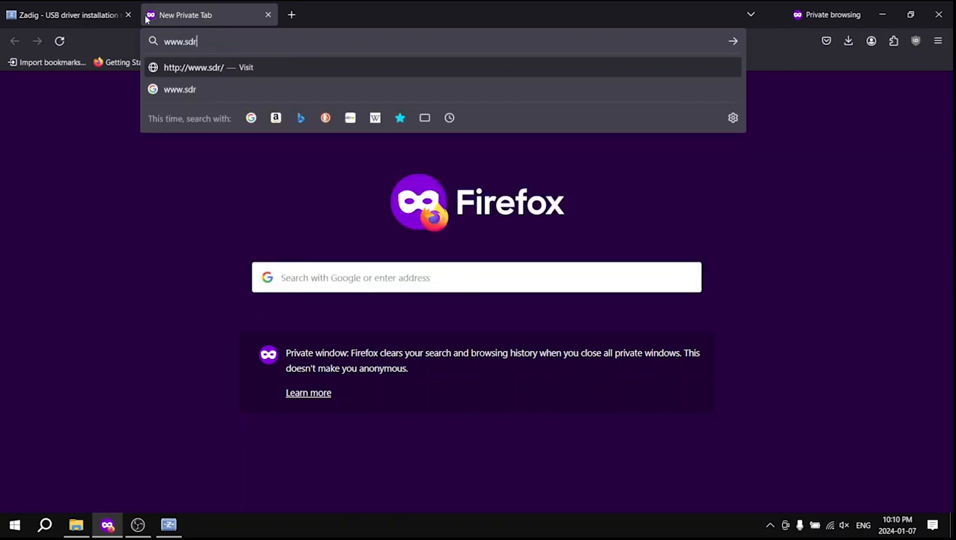
{"action": "type", "text": "pp.org"}
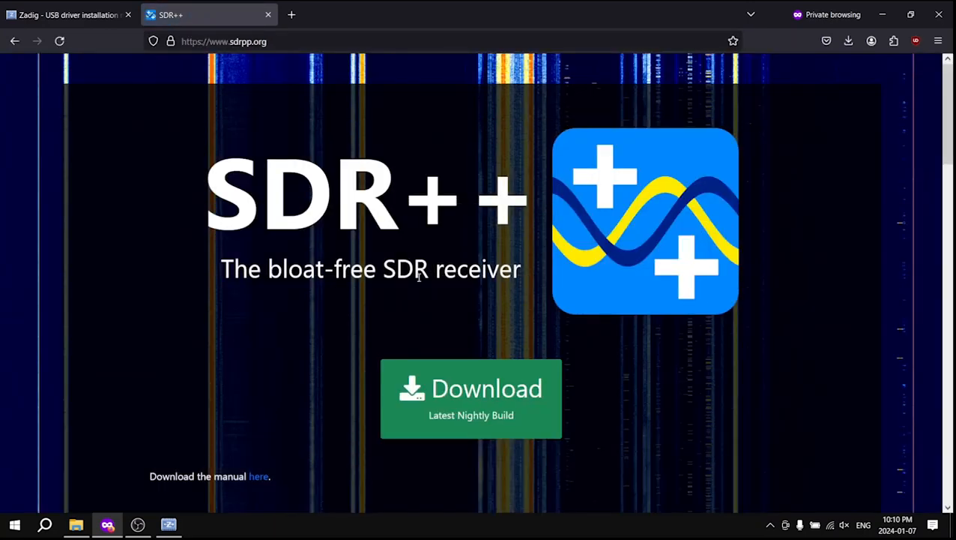
{"action": "left_click", "coordinate": [471, 397]}
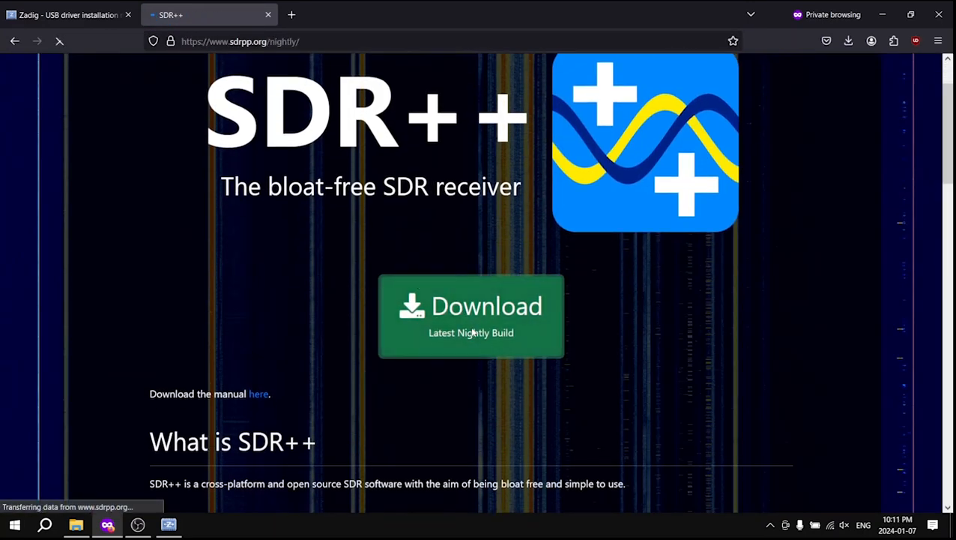
{"action": "left_click", "coordinate": [471, 315]}
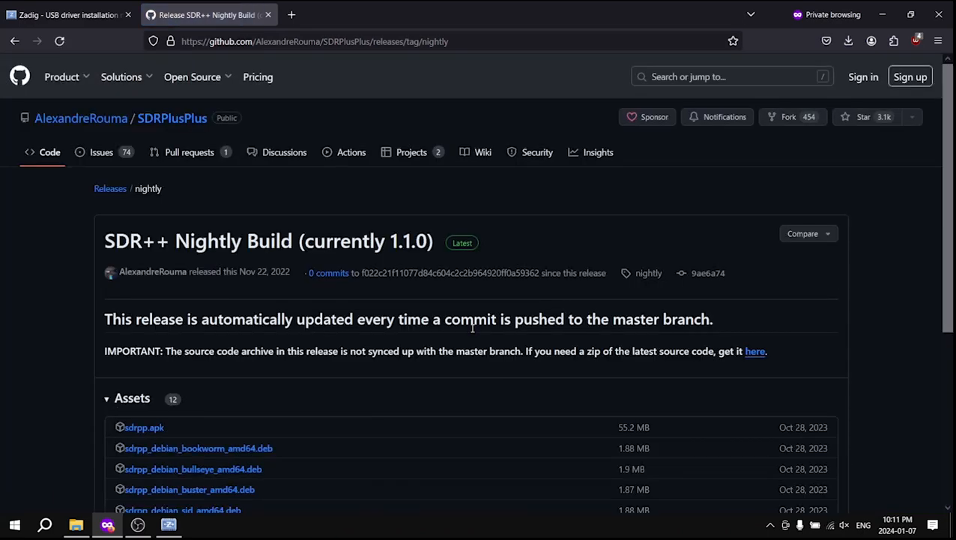
Step: Download sdrpp_windows_x64.zip from the nightly release assets
{"action": "scroll", "scroll_direction": "down", "scroll_amount": 3}
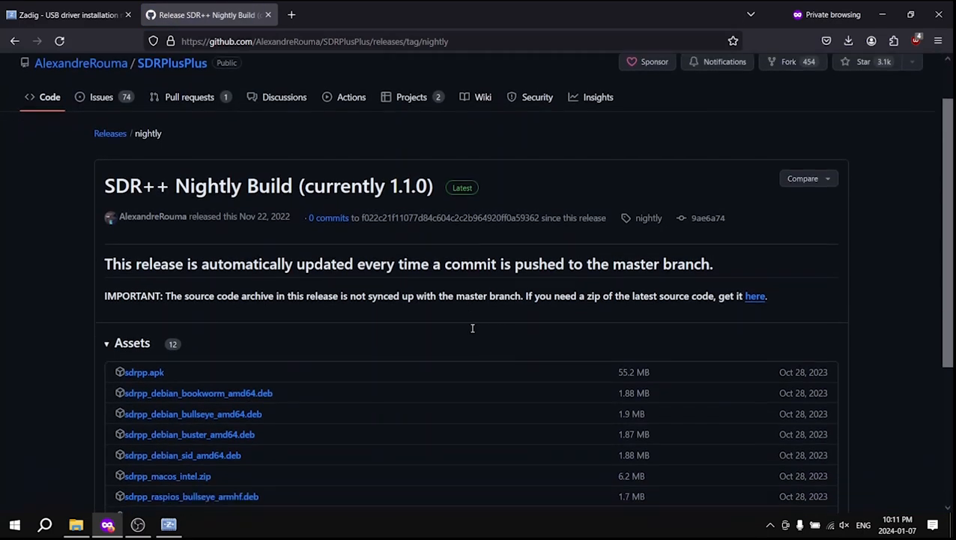
{"action": "scroll", "scroll_direction": "down", "scroll_amount": 3}
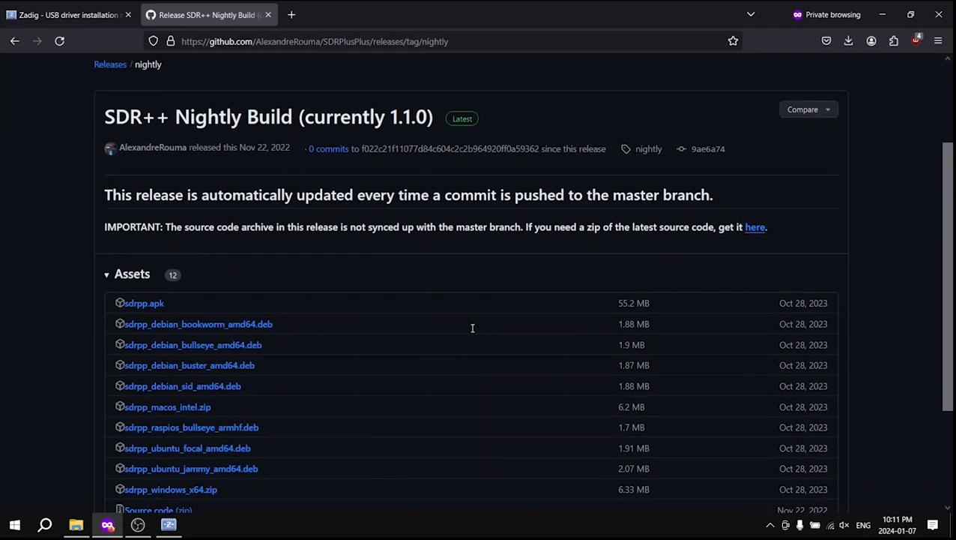
{"action": "scroll", "scroll_direction": "down", "scroll_amount": 3}
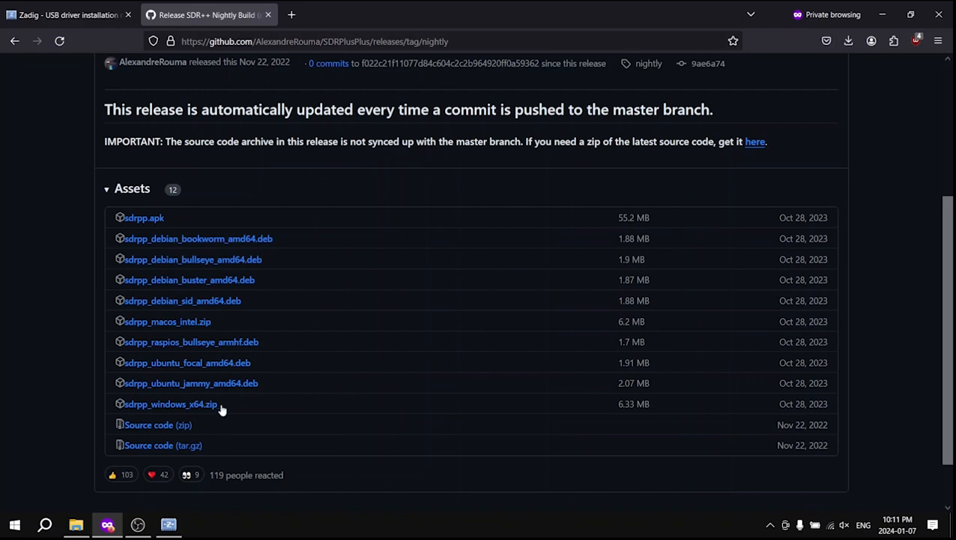
{"action": "left_click", "coordinate": [171, 403]}
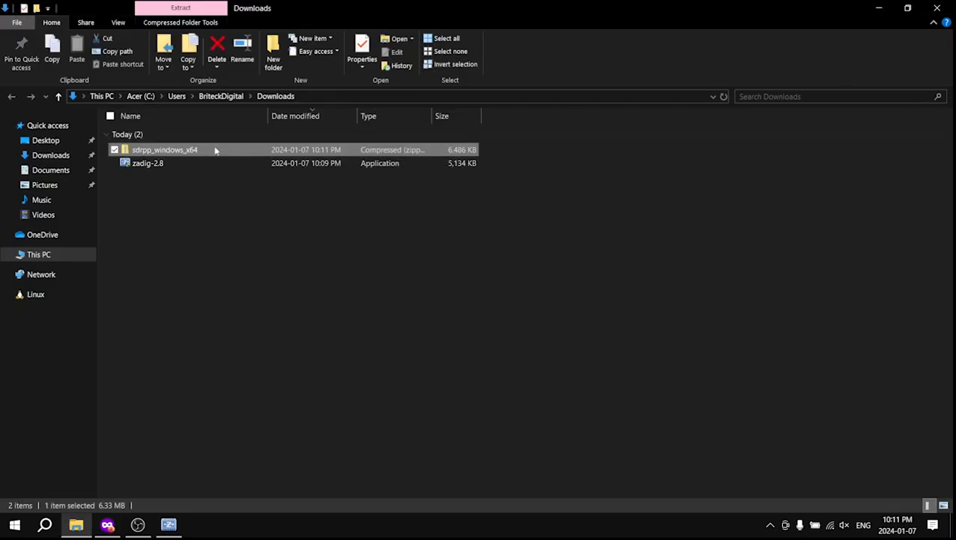
Step: Extract the sdrpp_windows_x64 zip into the suggested folder
{"action": "right_click", "coordinate": [164, 150]}
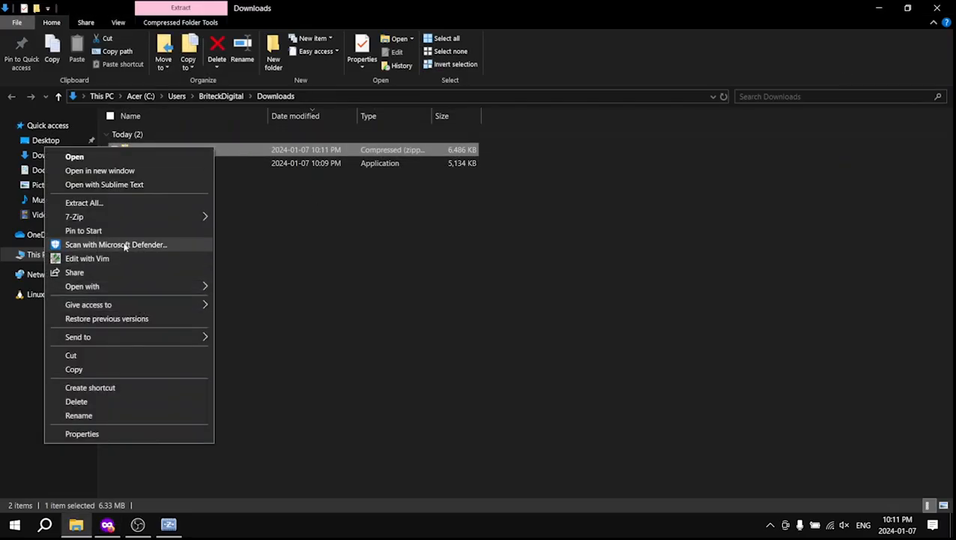
{"action": "left_click", "coordinate": [84, 202]}
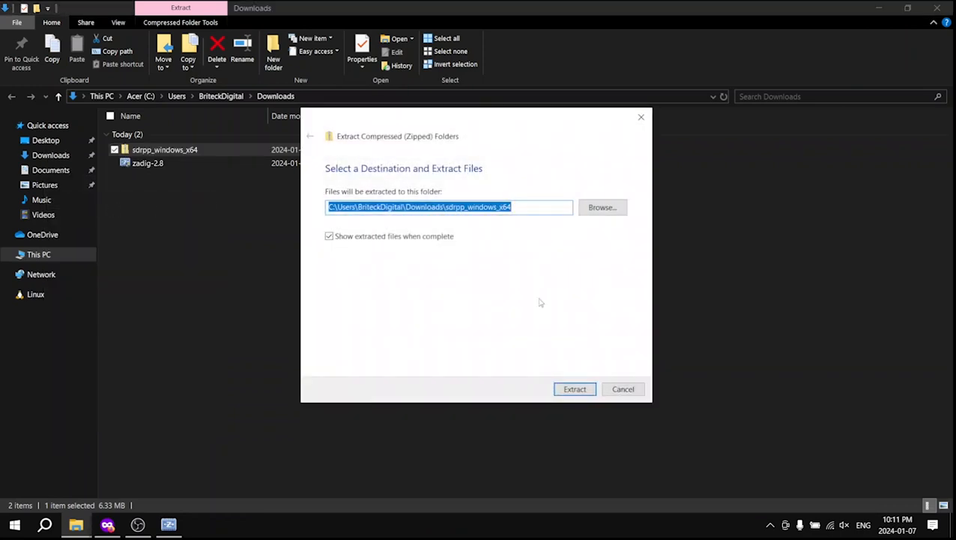
{"action": "left_click", "coordinate": [574, 388]}
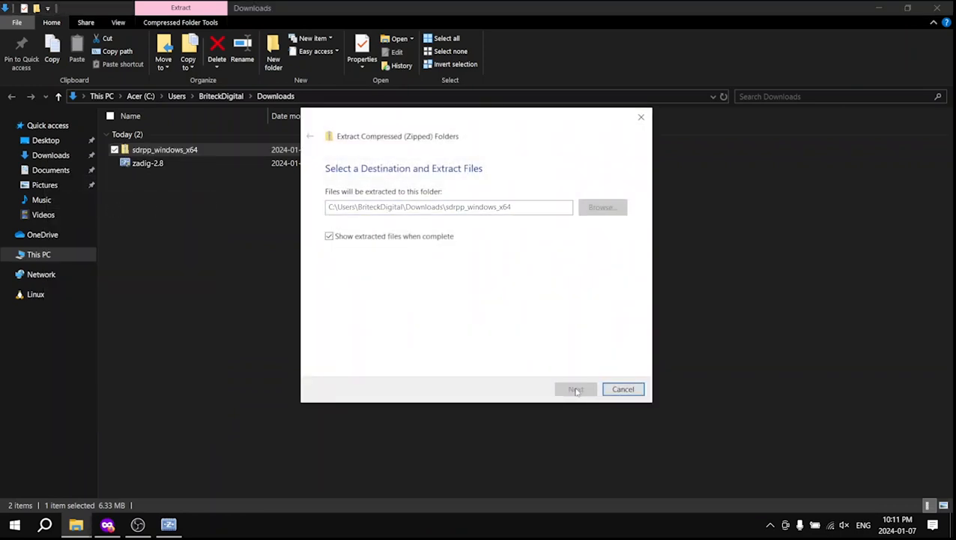
{"action": "left_click", "coordinate": [576, 388]}
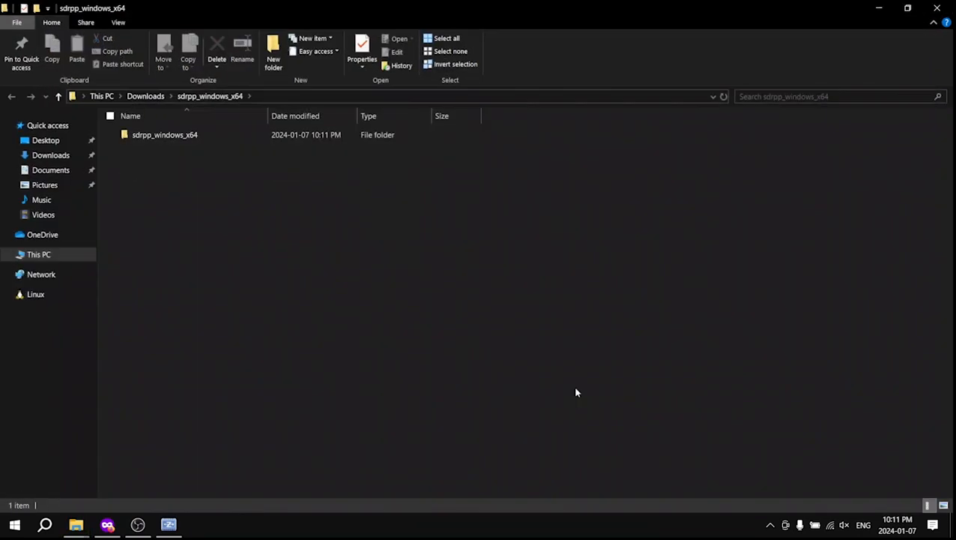
Step: Launch sdrpp.exe from the extracted sdrpp_windows_x64 folder
{"action": "left_click", "coordinate": [165, 135]}
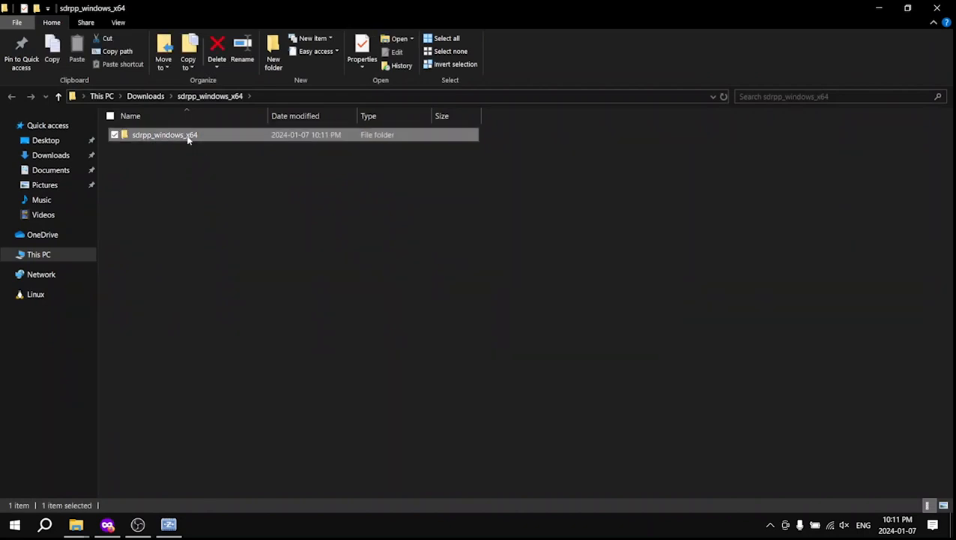
{"action": "double_click", "coordinate": [165, 135]}
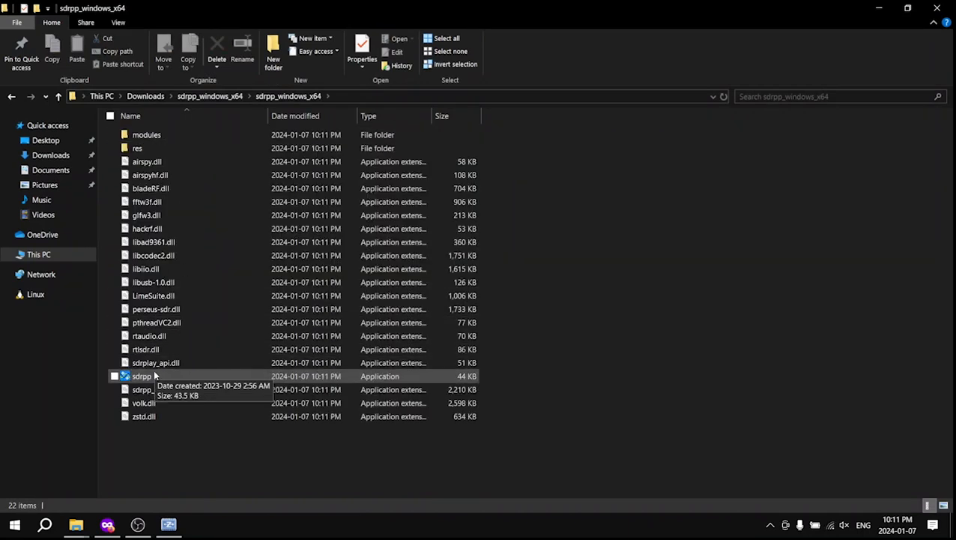
{"action": "double_click", "coordinate": [141, 375]}
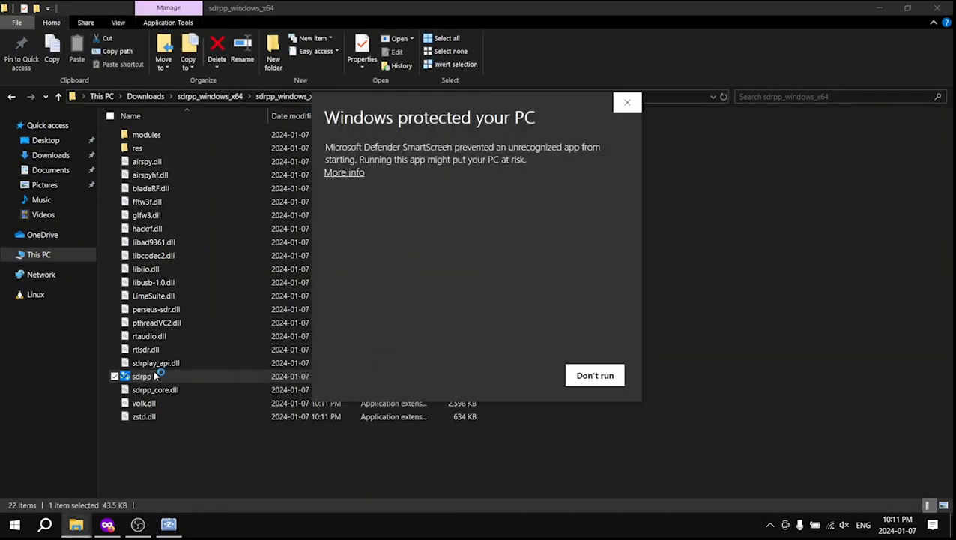
{"action": "mouse_move", "coordinate": [441, 266]}
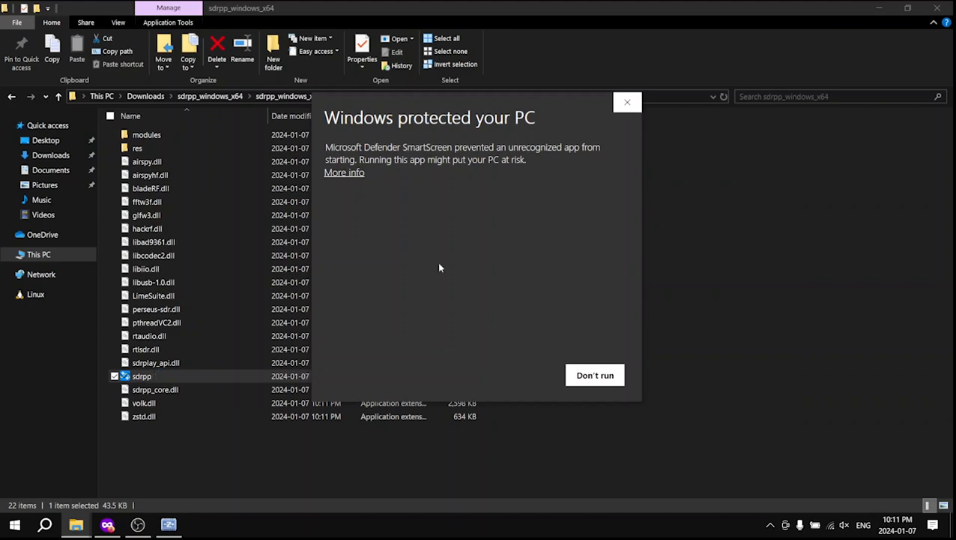
Step: Bypass the SmartScreen warning via More info and Run anyway so SDR++ starts
{"action": "left_click", "coordinate": [345, 173]}
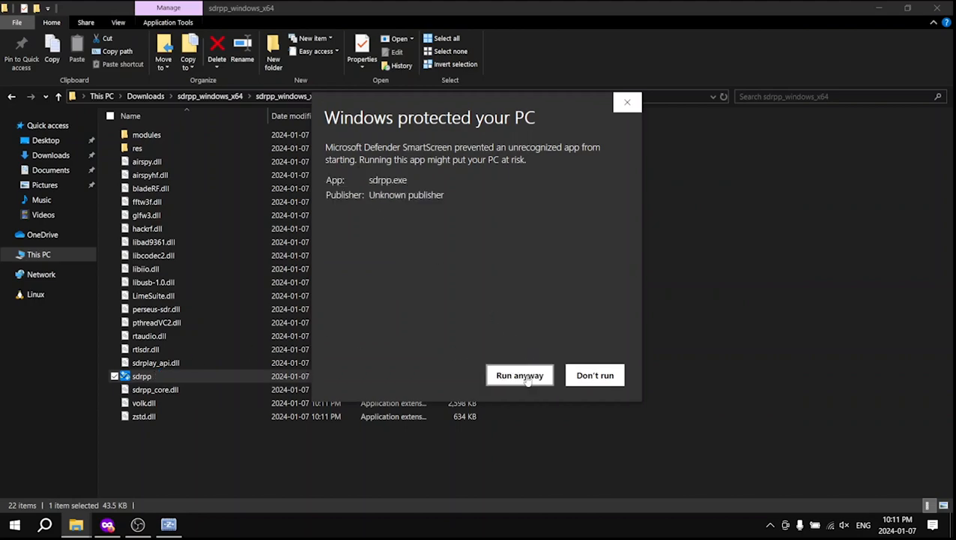
{"action": "left_click", "coordinate": [519, 375]}
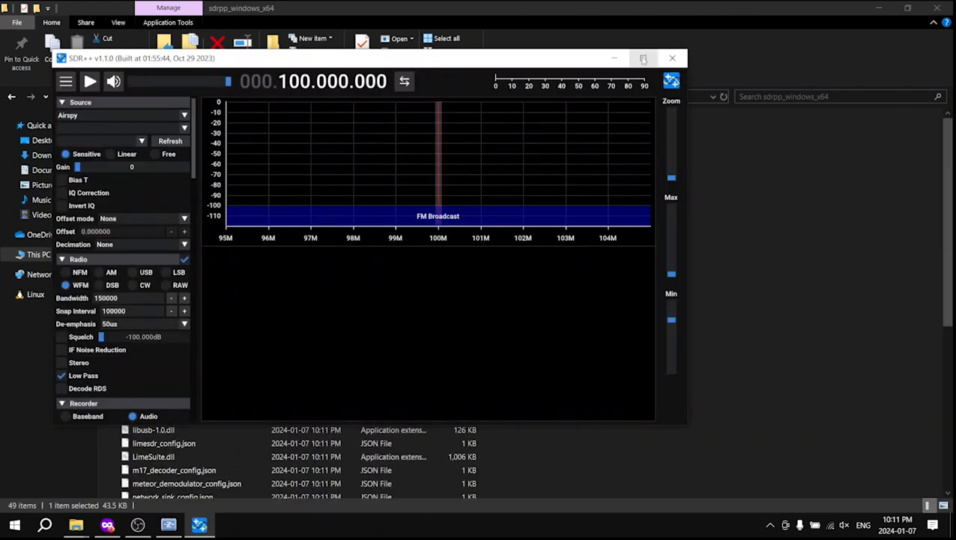
Step: Maximize SDR++ and choose RTL-SDR as the signal source
{"action": "left_click", "coordinate": [641, 57]}
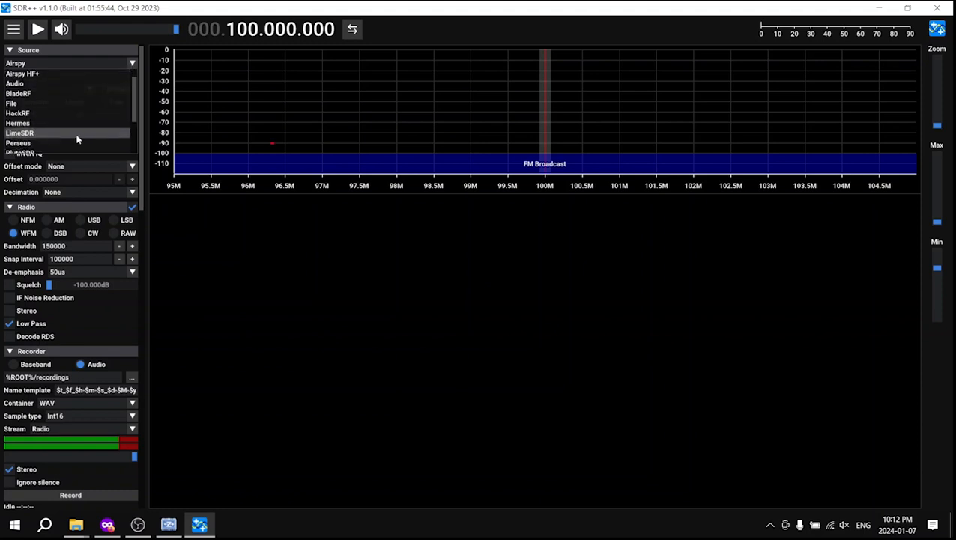
{"action": "scroll", "scroll_direction": "down", "scroll_amount": 3}
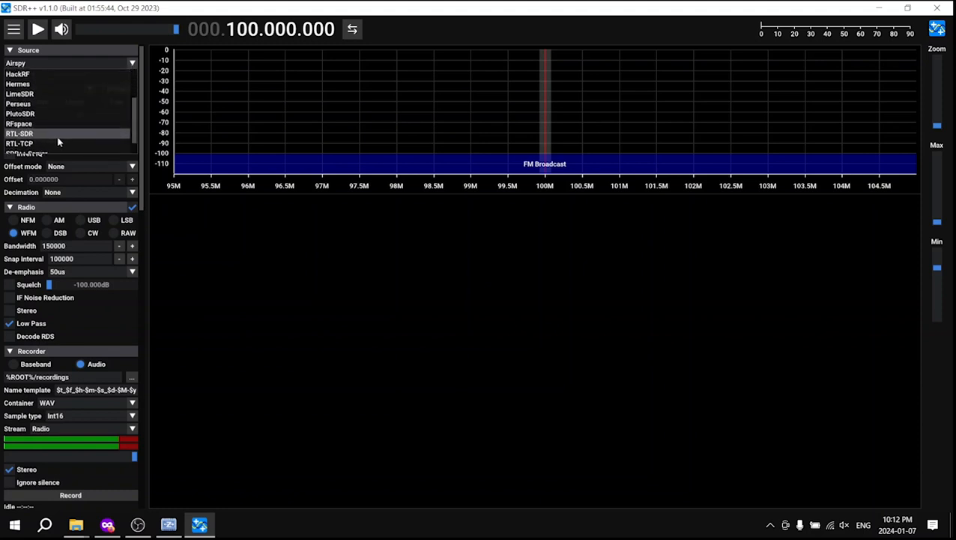
{"action": "left_click", "coordinate": [19, 131]}
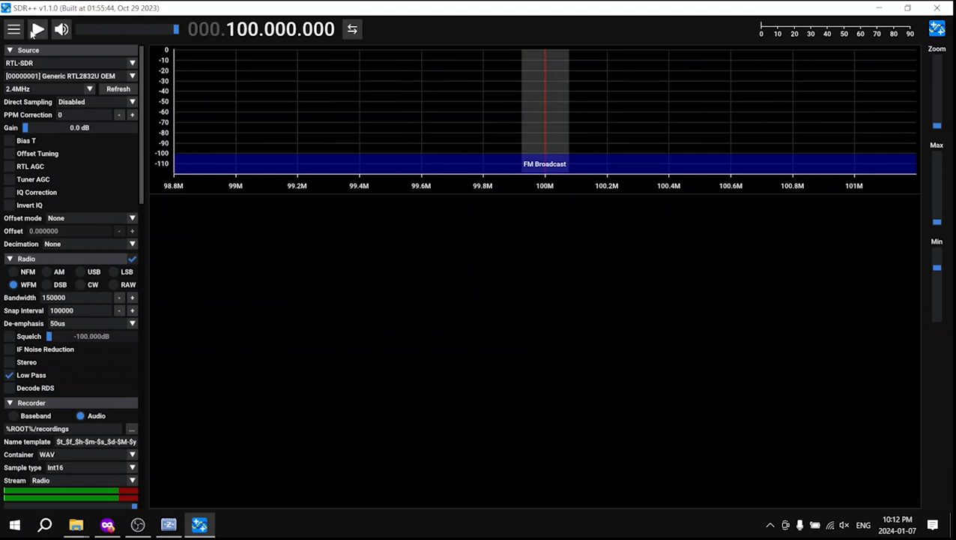
{"action": "mouse_move", "coordinate": [696, 172]}
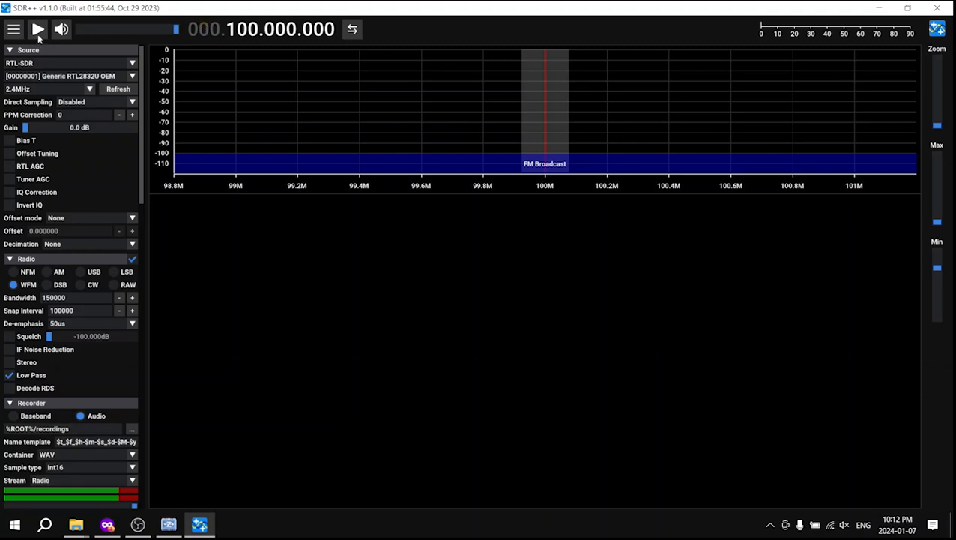
Step: Start receiving, tune to the FM station at 106.1 MHz on the waterfall, then stop the stream
{"action": "left_click", "coordinate": [38, 29]}
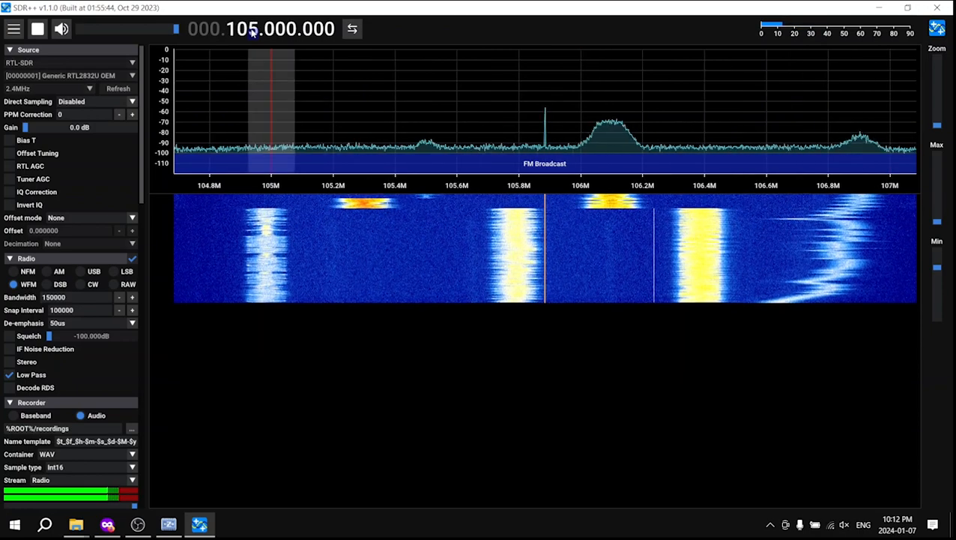
{"action": "left_click", "coordinate": [582, 113]}
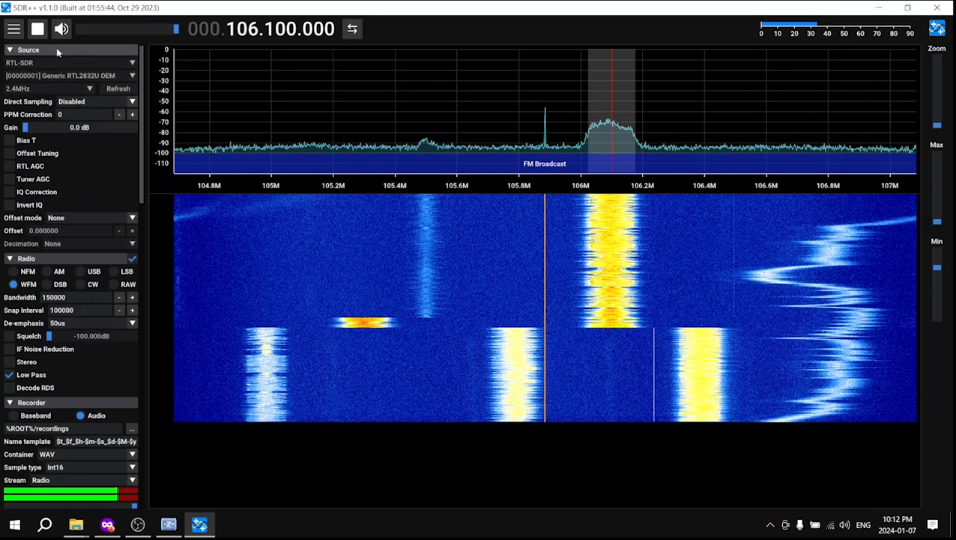
{"action": "left_click", "coordinate": [36, 28]}
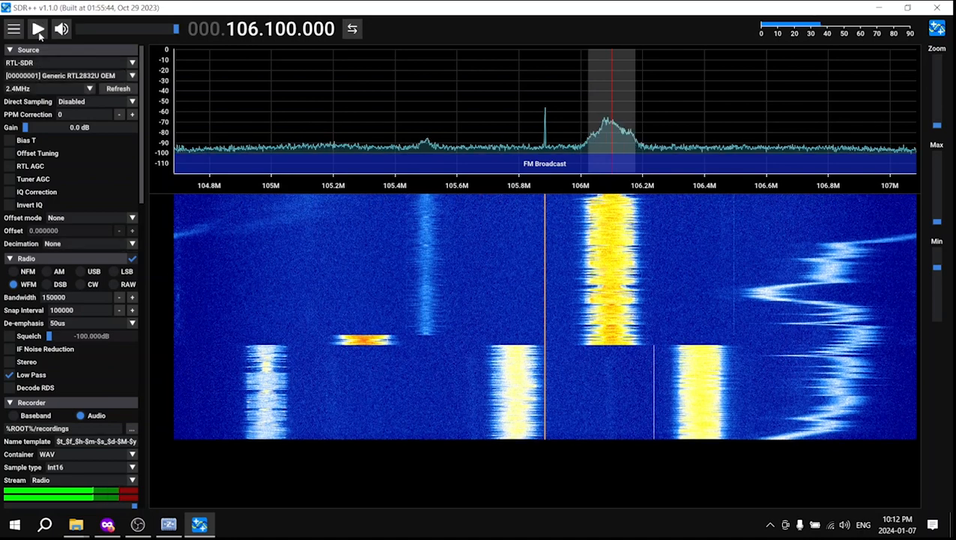